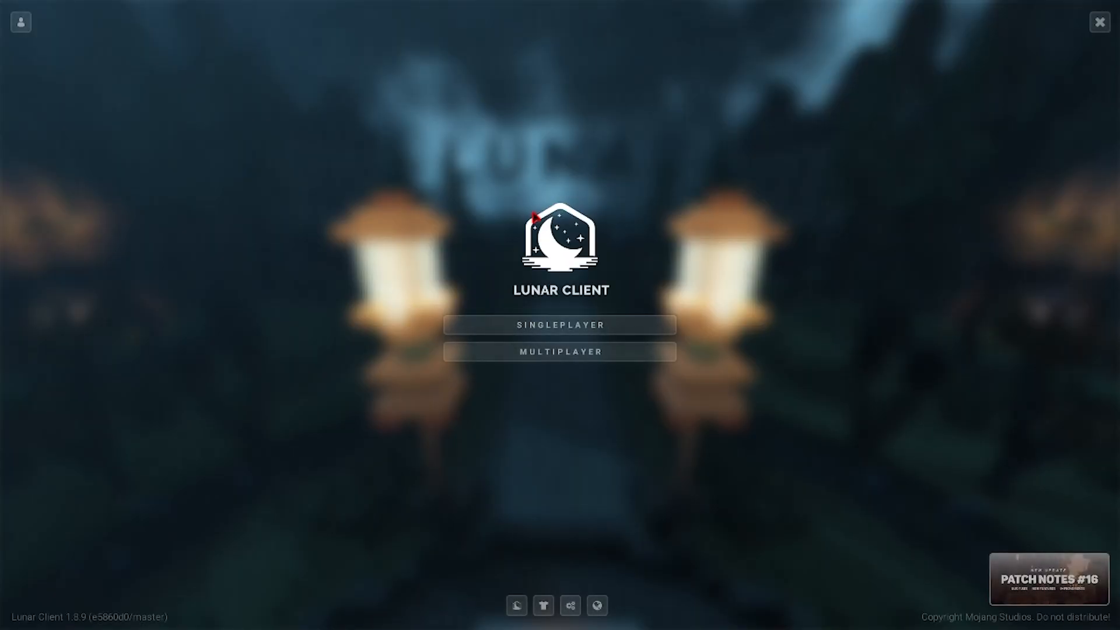
View the Multiplayer server list showing 'Can't connect to server' errors.
left_click(560, 351)
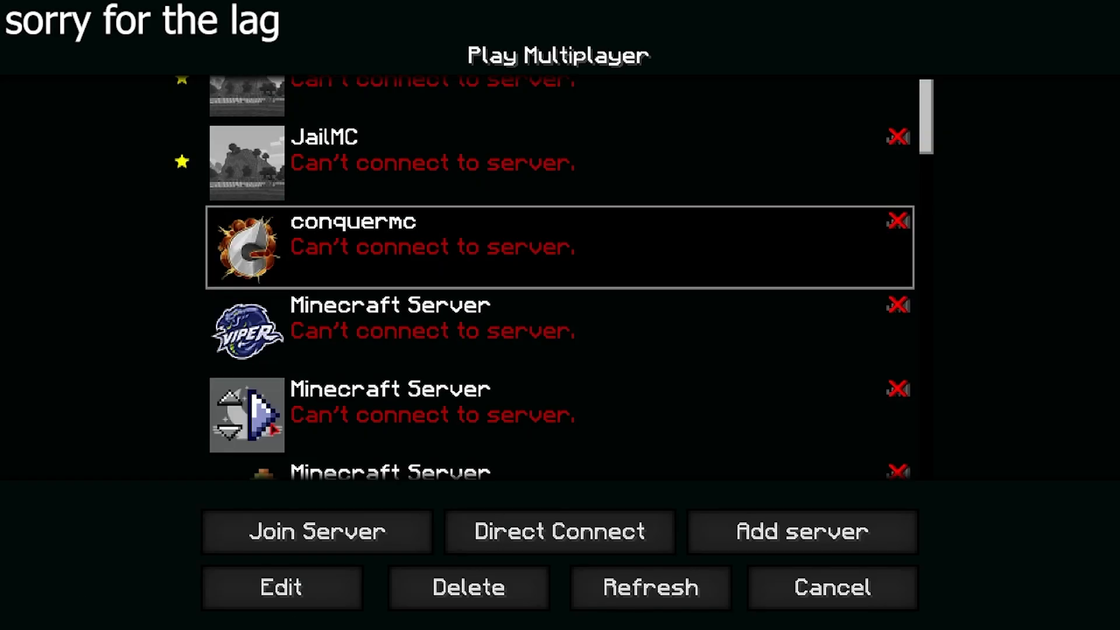
left_click(316, 532)
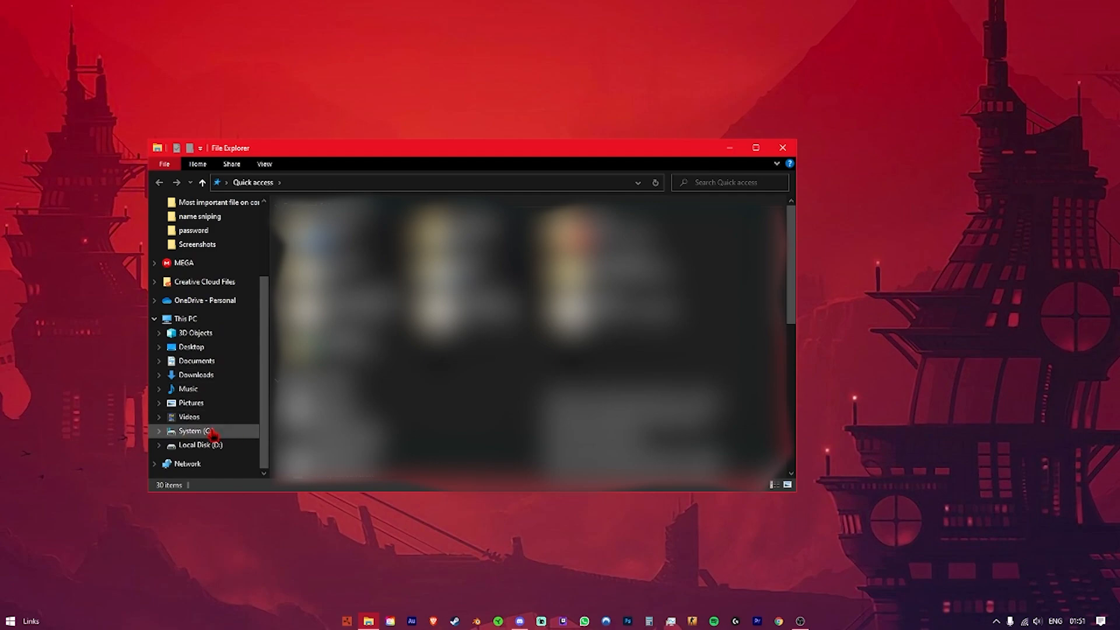
Browse from the C: drive through Users into the user's home folder.
left_click(190, 430)
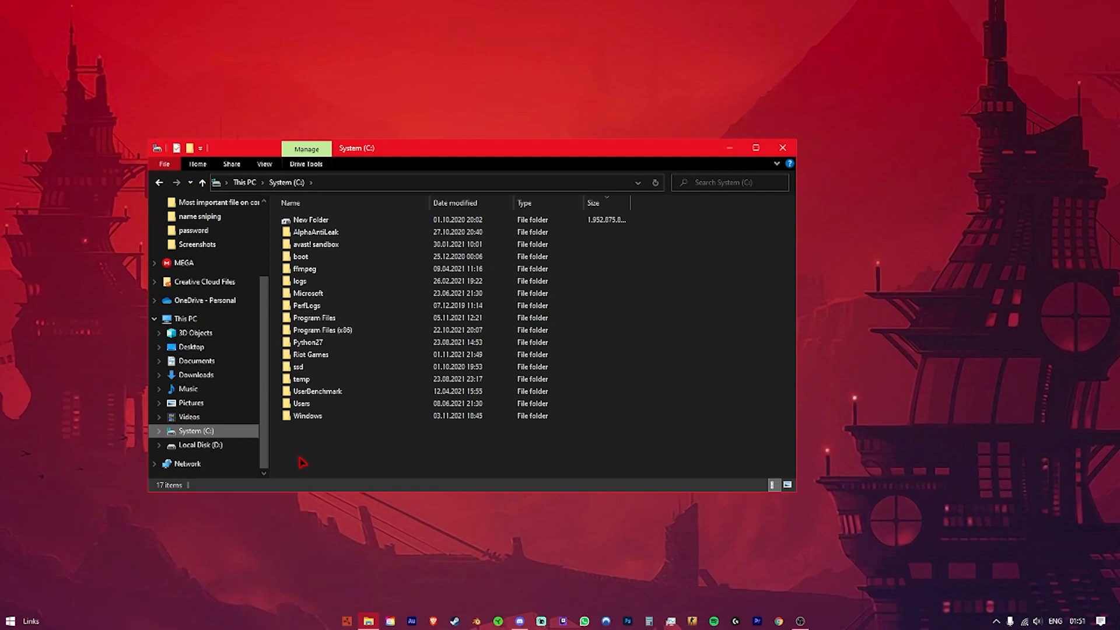
left_click(316, 243)
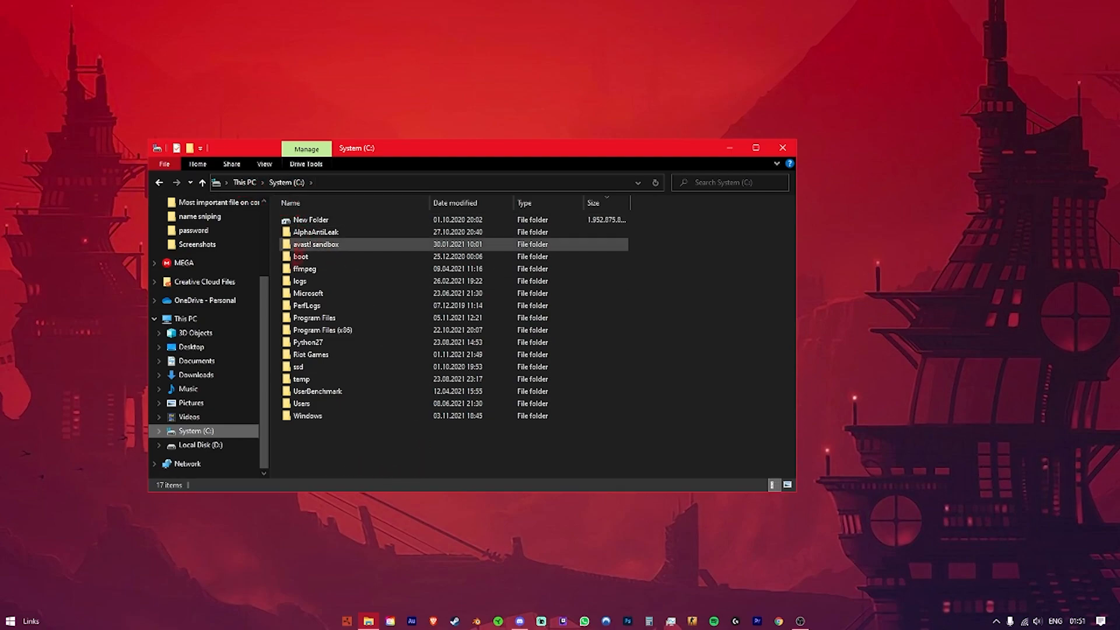
double_click(301, 402)
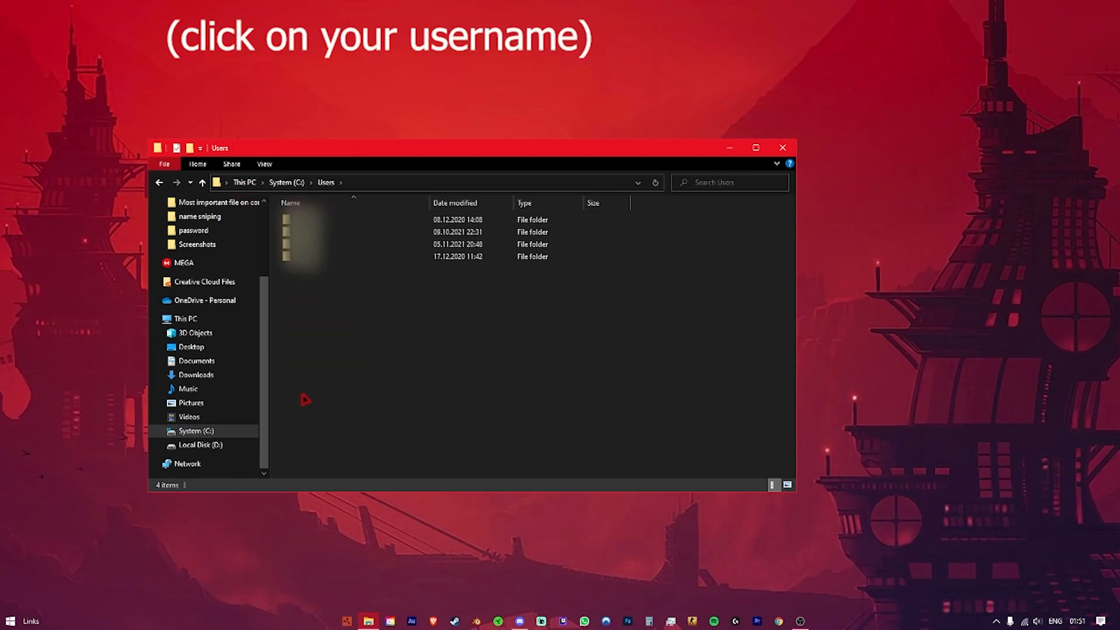
double_click(300, 235)
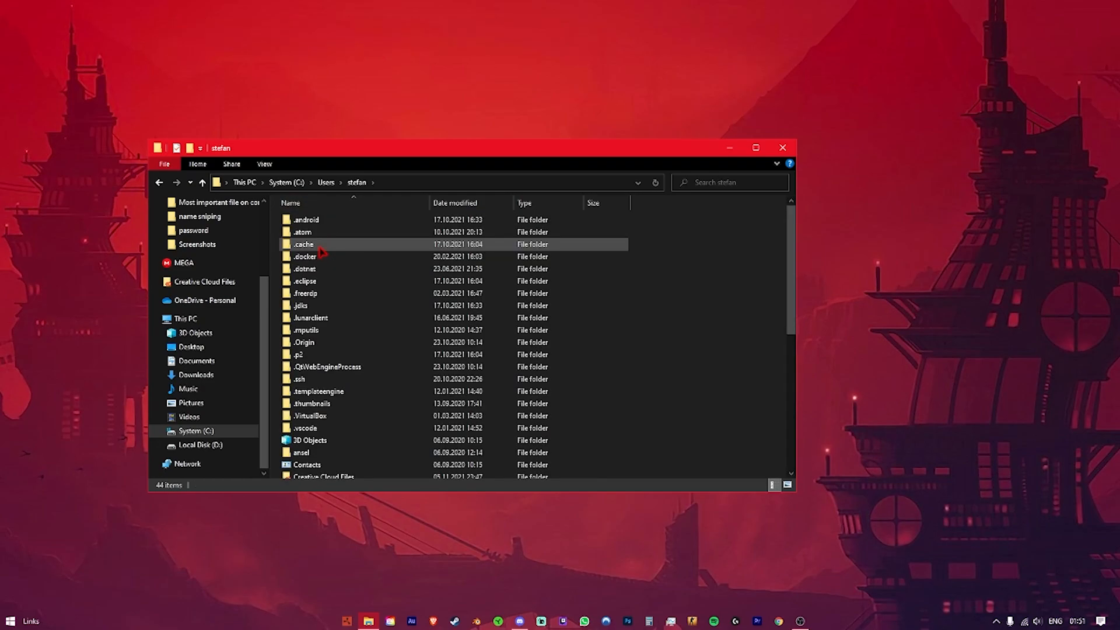
mouse_move(332, 392)
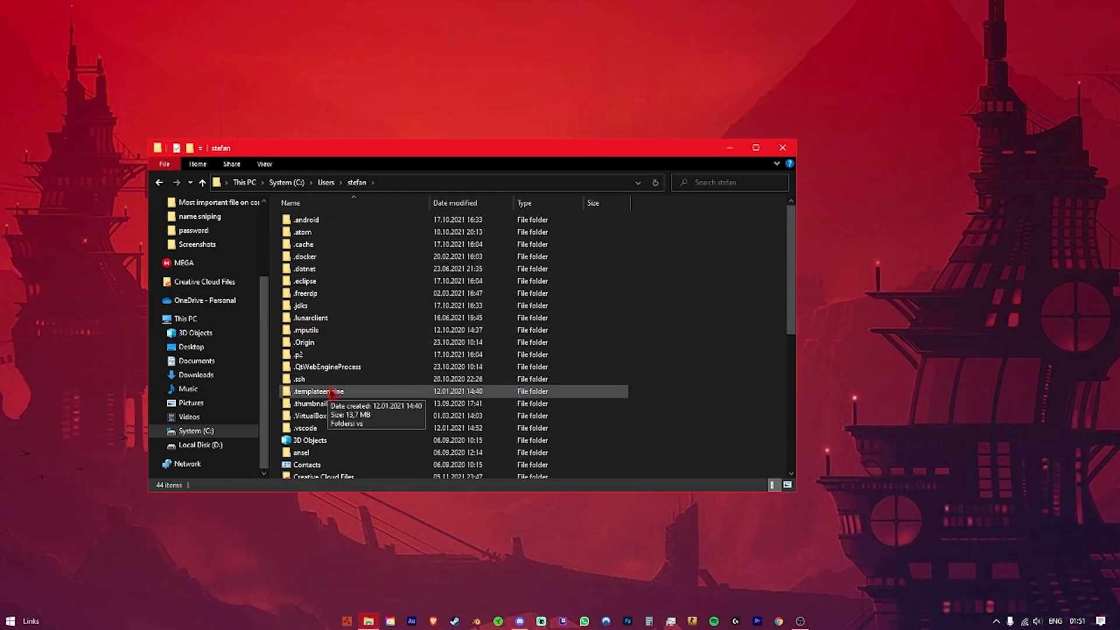
Reach .lunarclient\settings\game and delete accounts.json via its context menu.
double_click(311, 317)
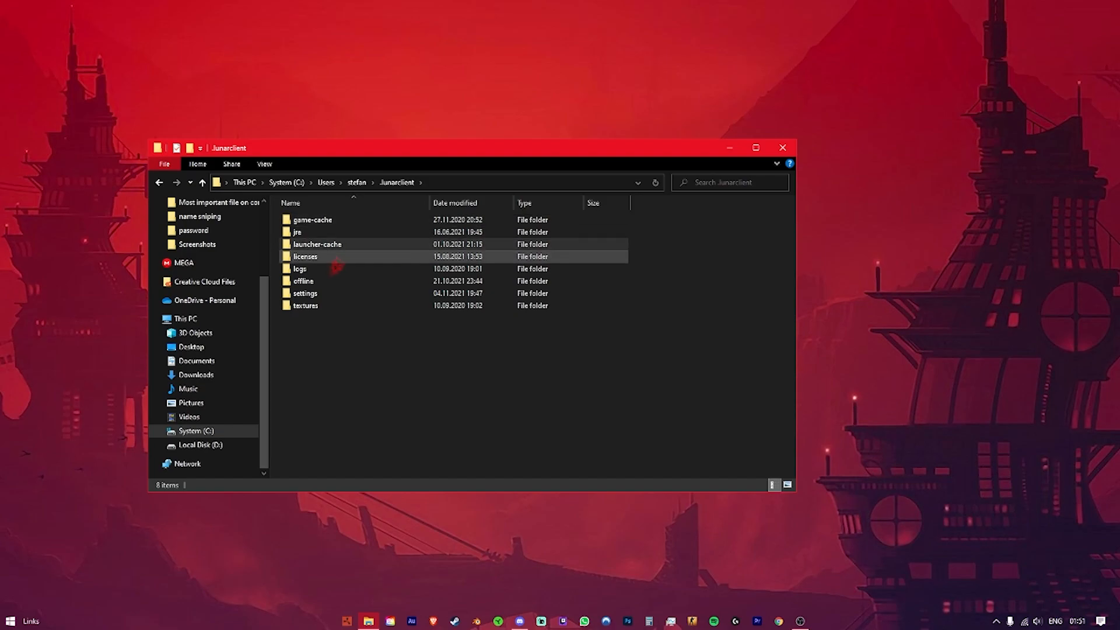
double_click(304, 293)
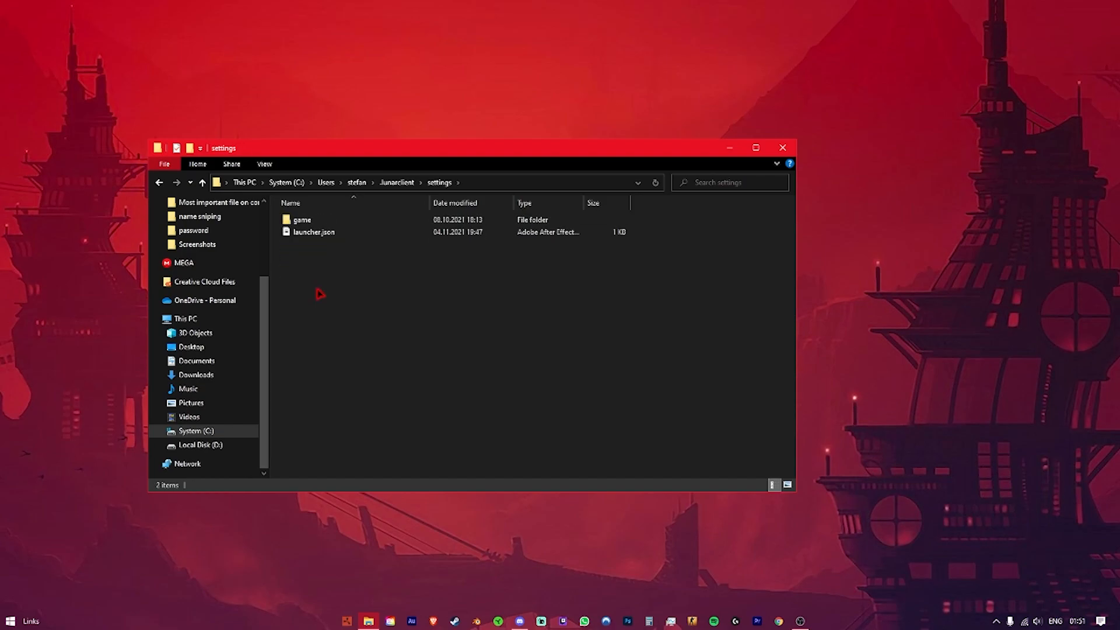
double_click(301, 219)
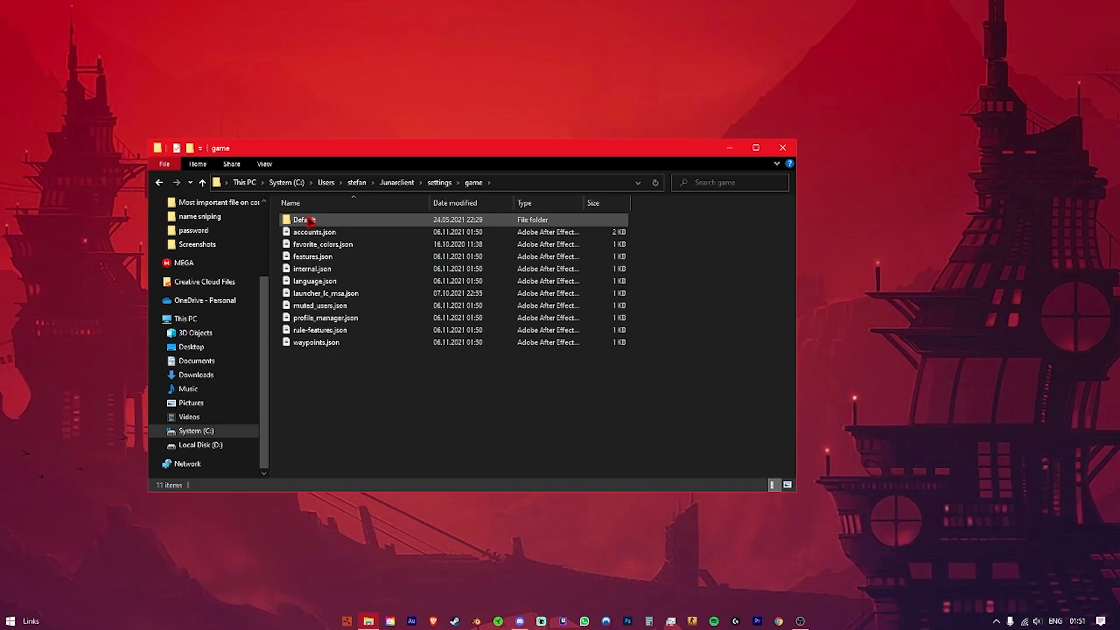
left_click(314, 231)
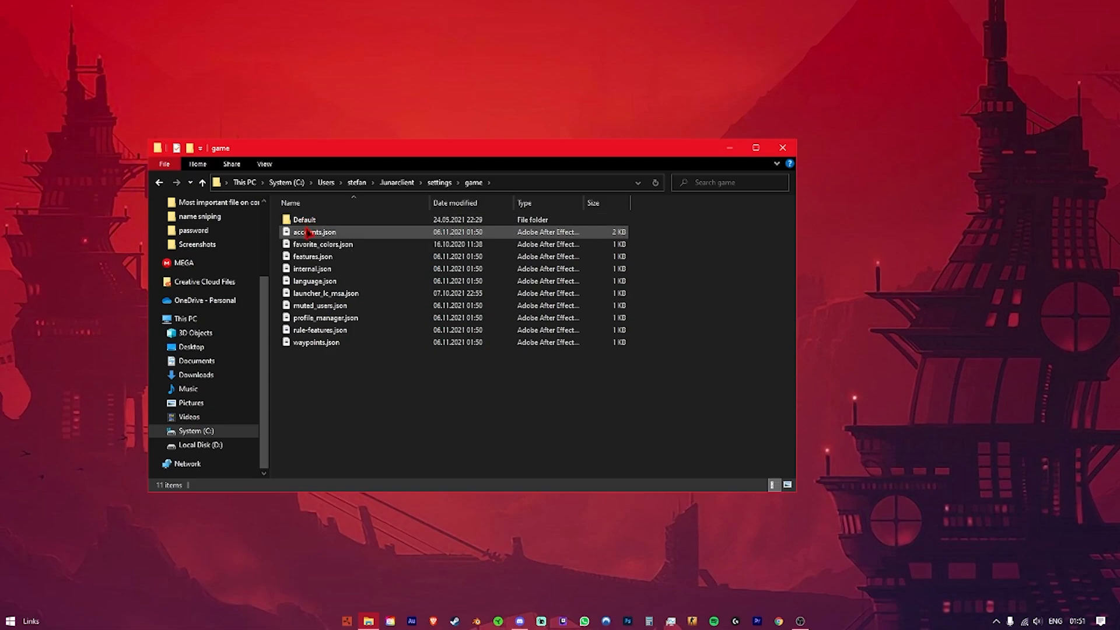
right_click(319, 231)
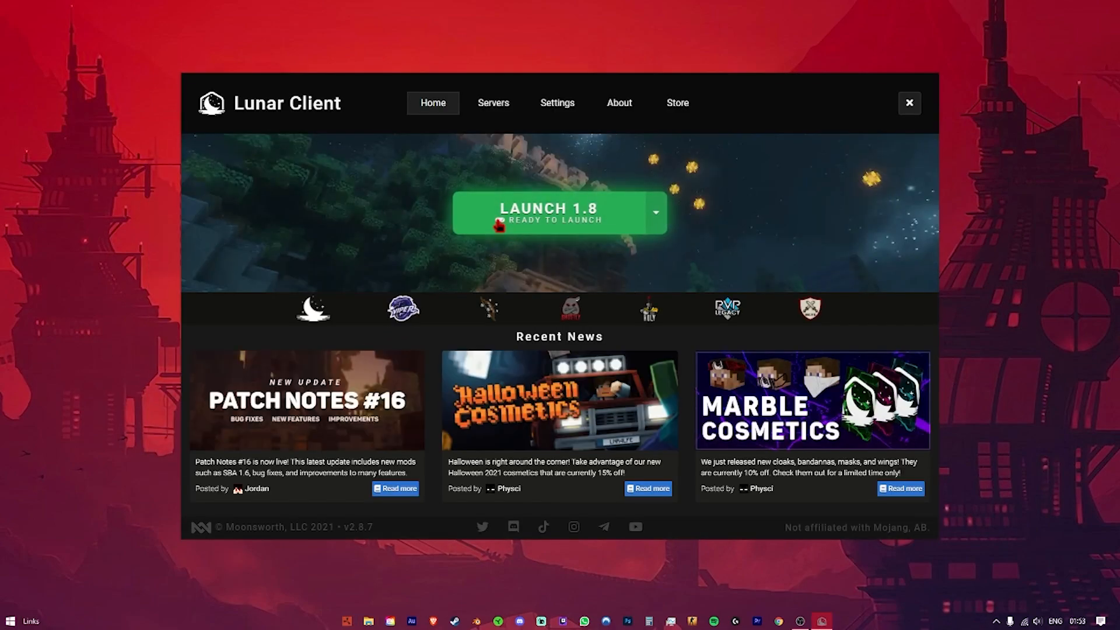
Launch the 1.8 game from the Lunar Client launcher.
left_click(550, 213)
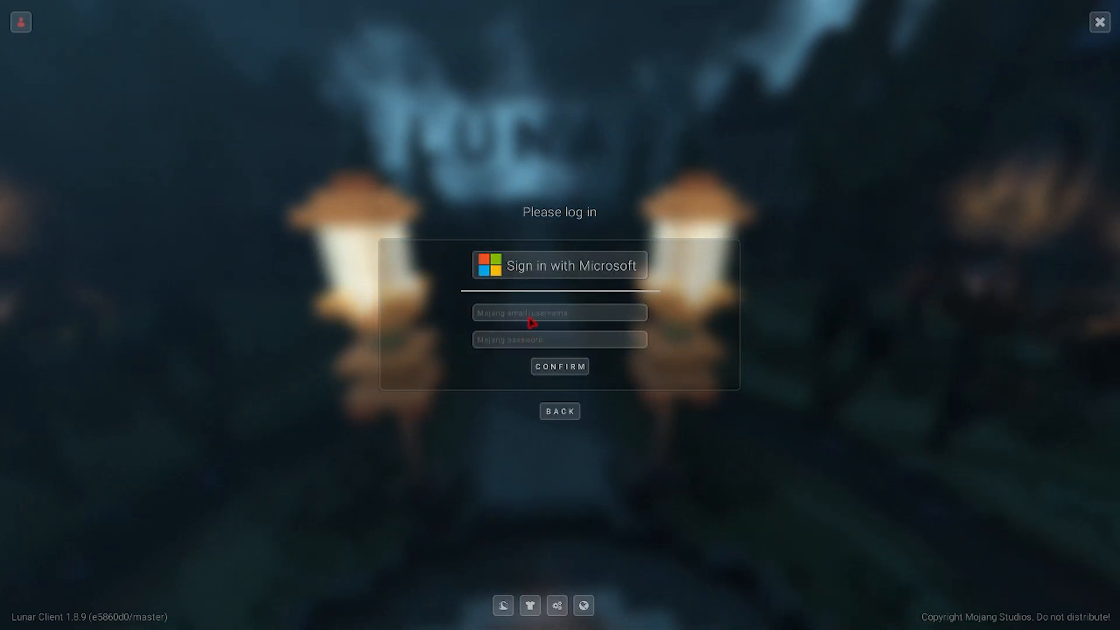
Choose 'Sign in with Microsoft' on the 'Please log in' screen.
left_click(560, 265)
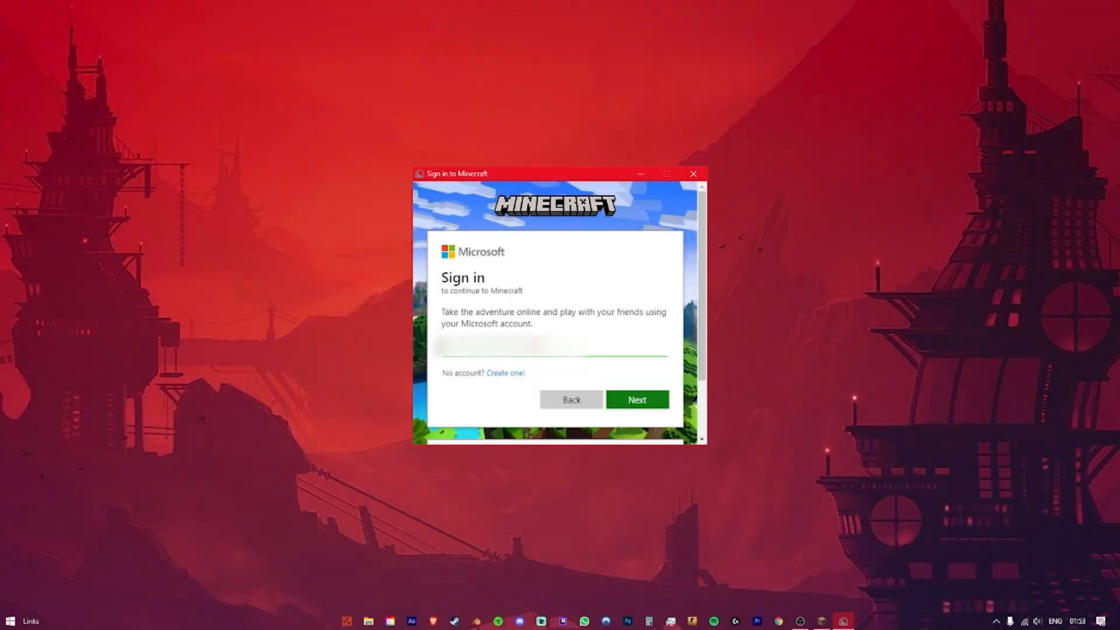